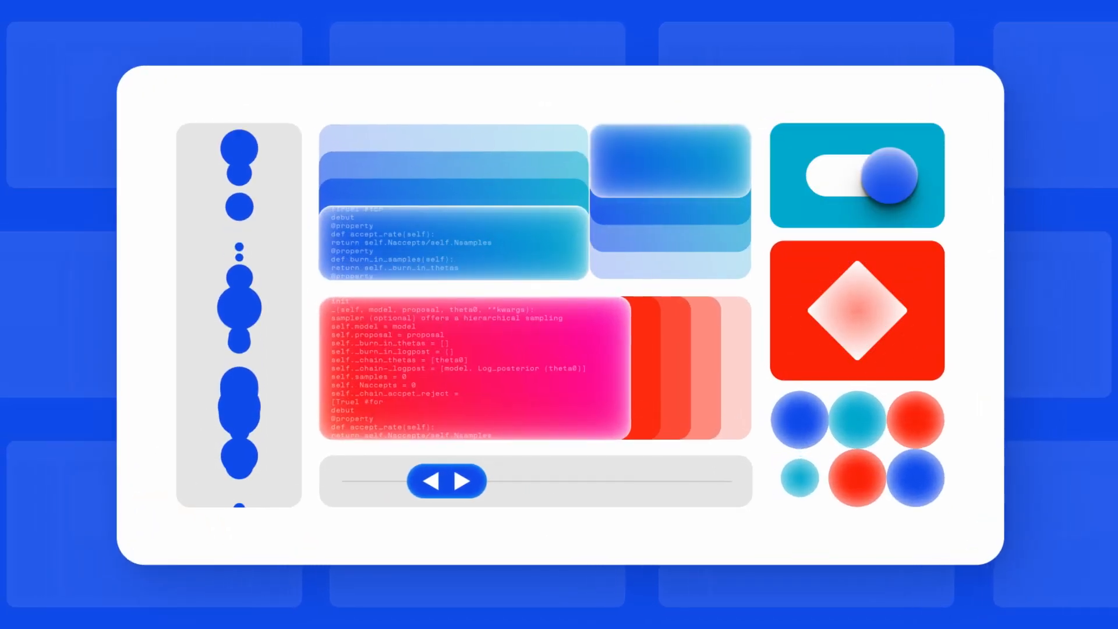
left_click(857, 176)
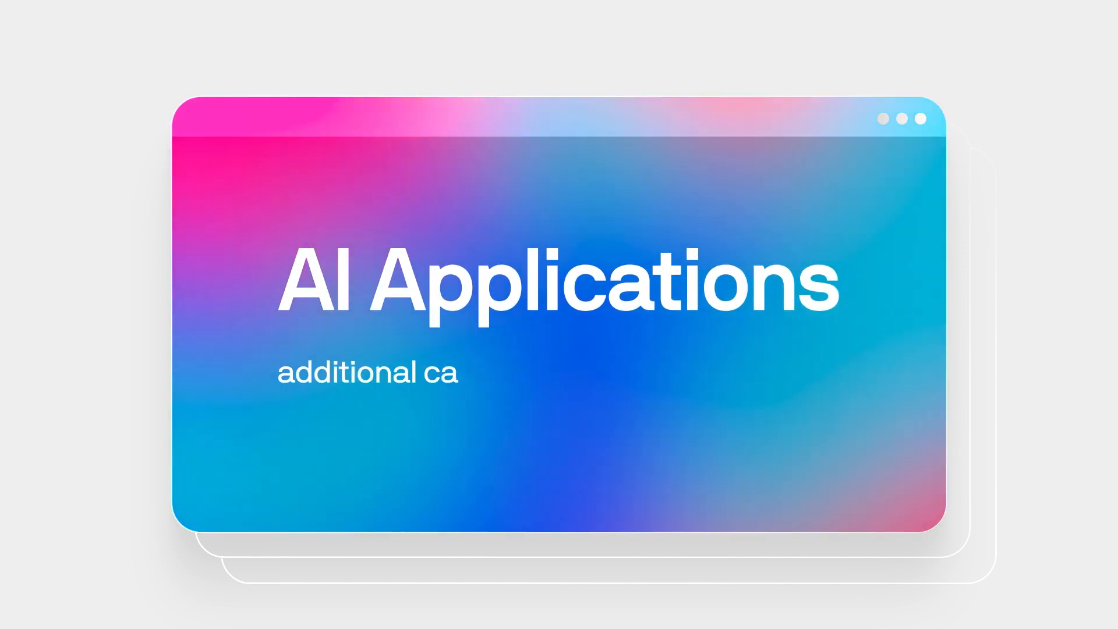
type("re and controls are required")
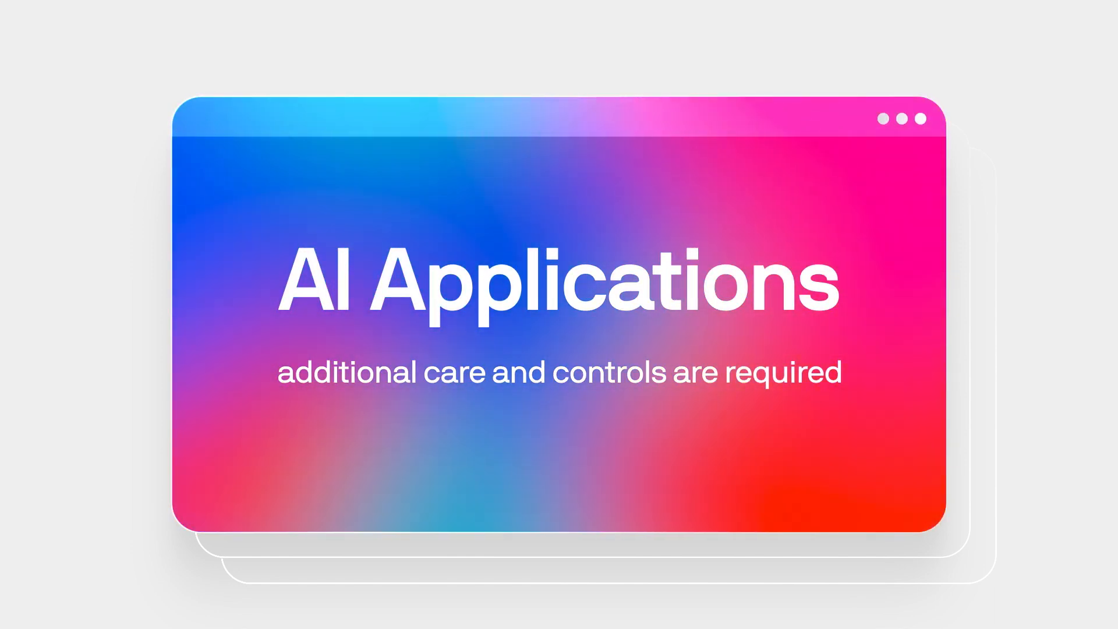